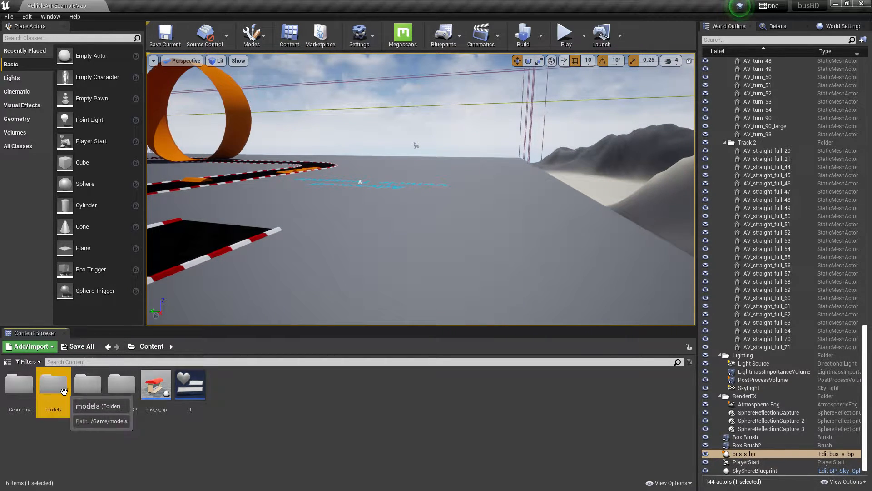
# Open the models folder in the Content Browser.
pyautogui.doubleClick(53, 383)
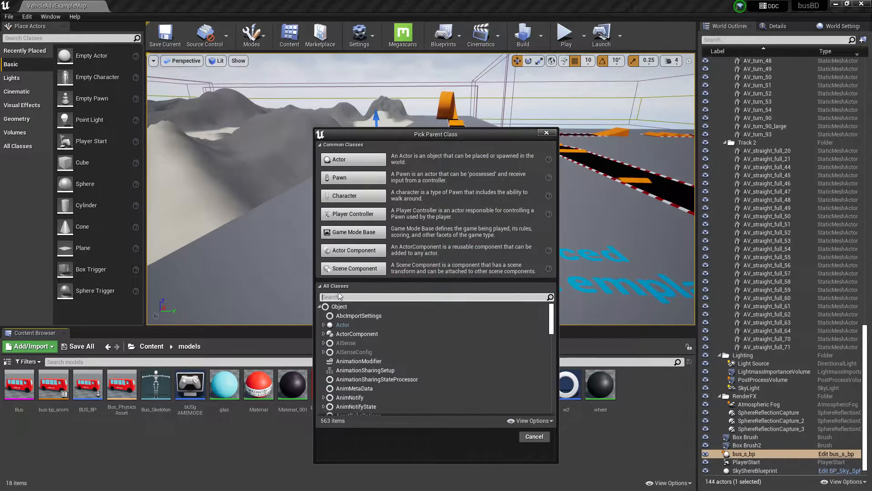
# Choose WheeledVehicle as the parent class for the new bus blueprint.
pyautogui.write('wheel')
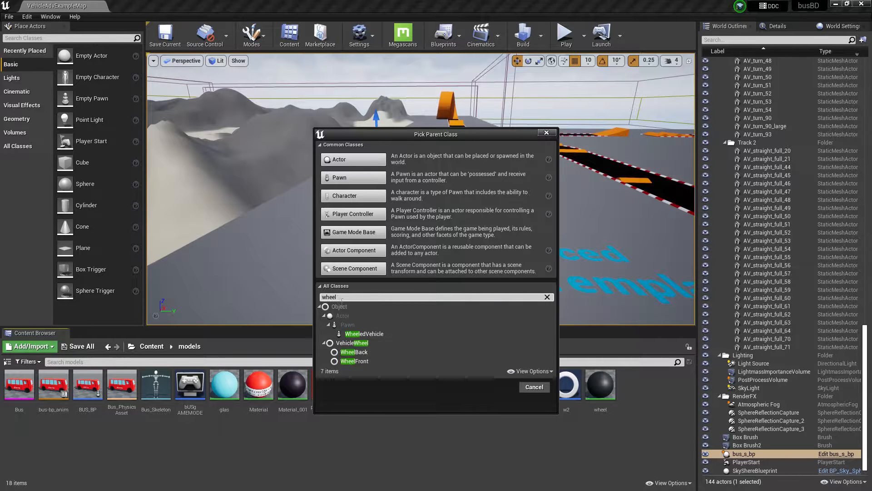
pyautogui.click(364, 334)
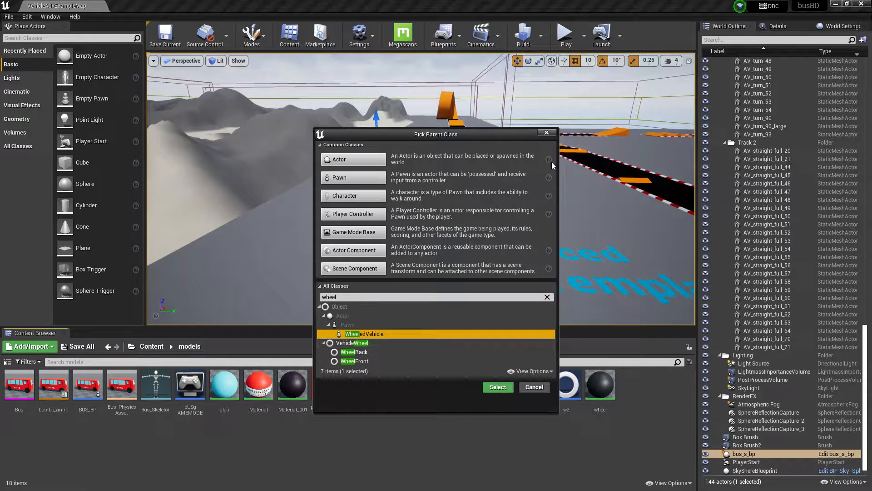
pyautogui.click(497, 387)
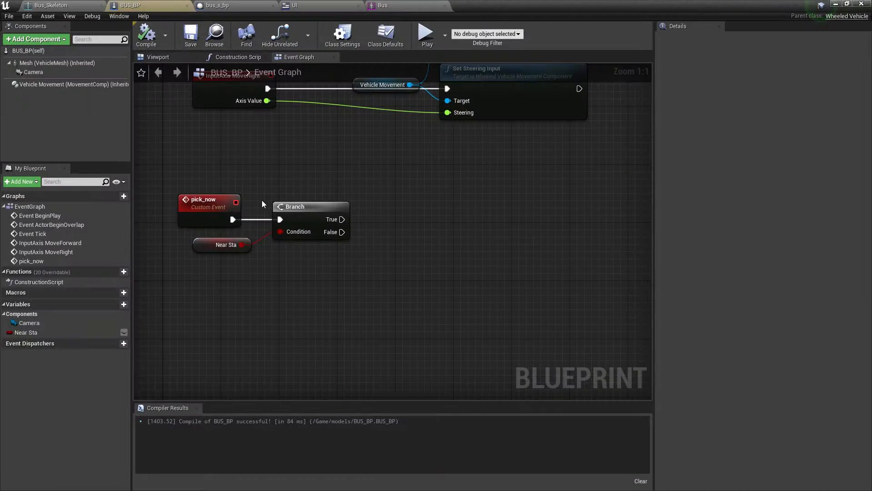
# Inspect BUS_BP's mesh and camera components in its Viewport preview.
pyautogui.click(158, 56)
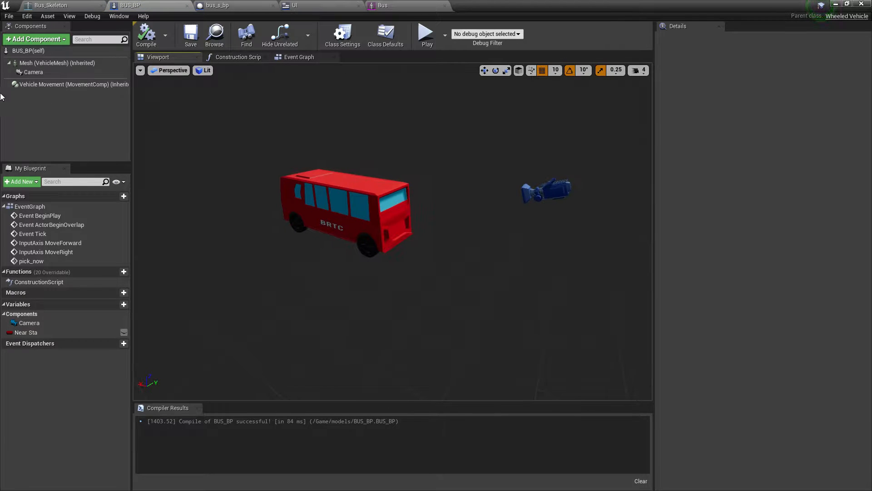
pyautogui.click(58, 62)
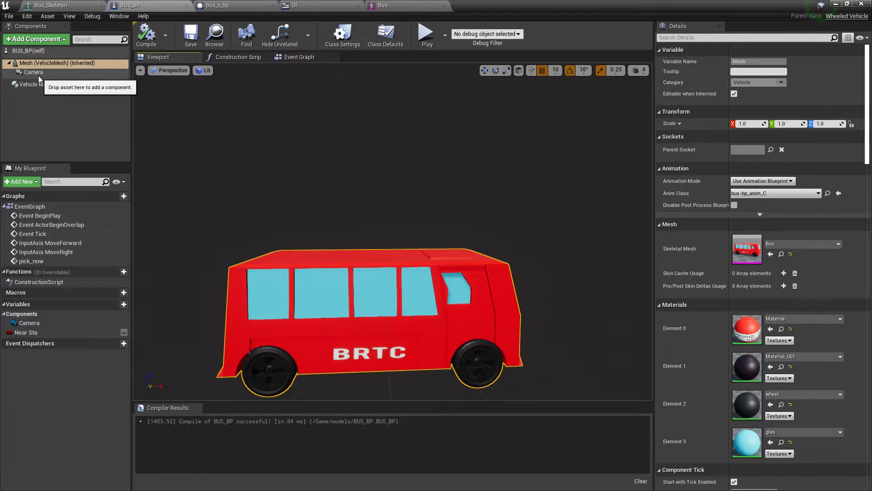
pyautogui.click(34, 73)
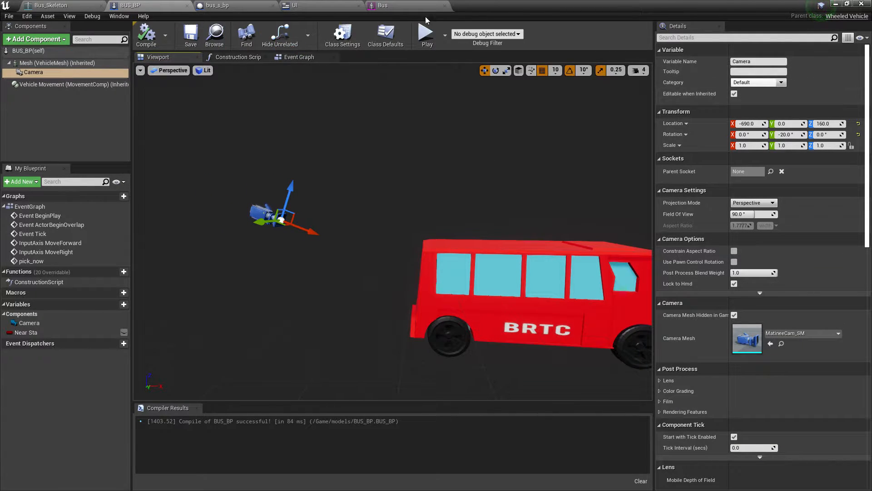
# Review Bus_Skeleton and the bus-bp_anim wheel animation graph, then return to the level.
pyautogui.click(61, 5)
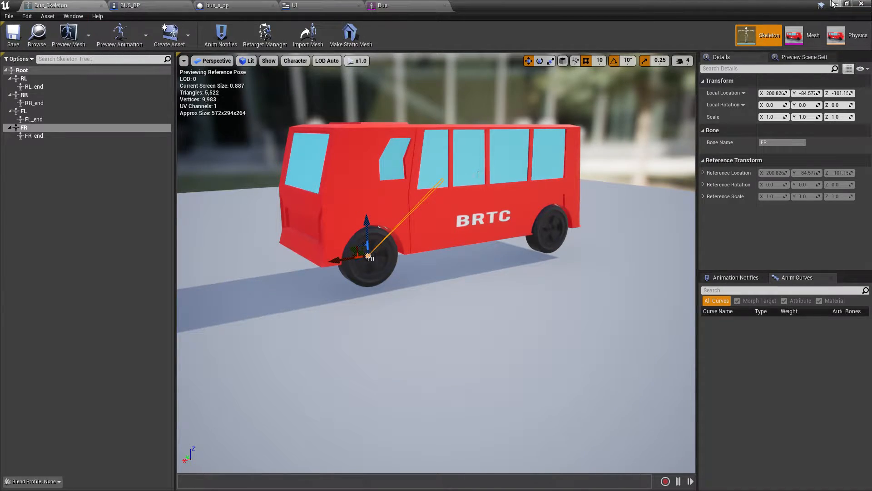
pyautogui.click(479, 6)
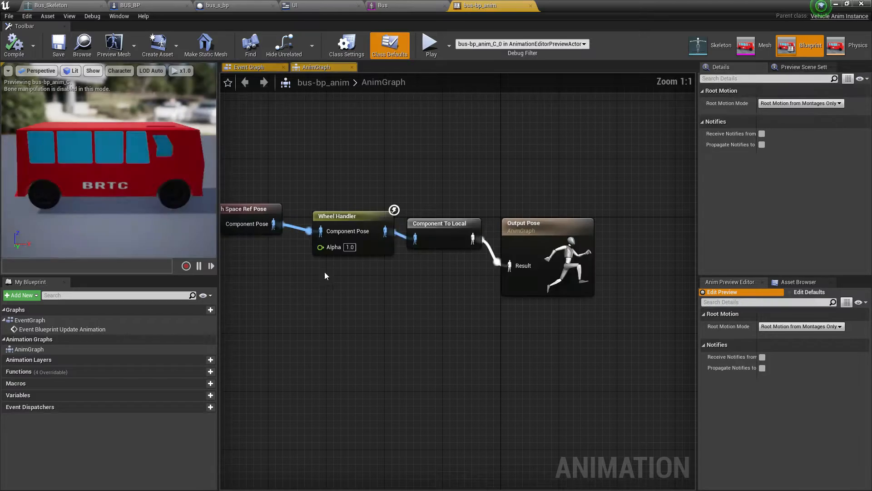
pyautogui.click(249, 66)
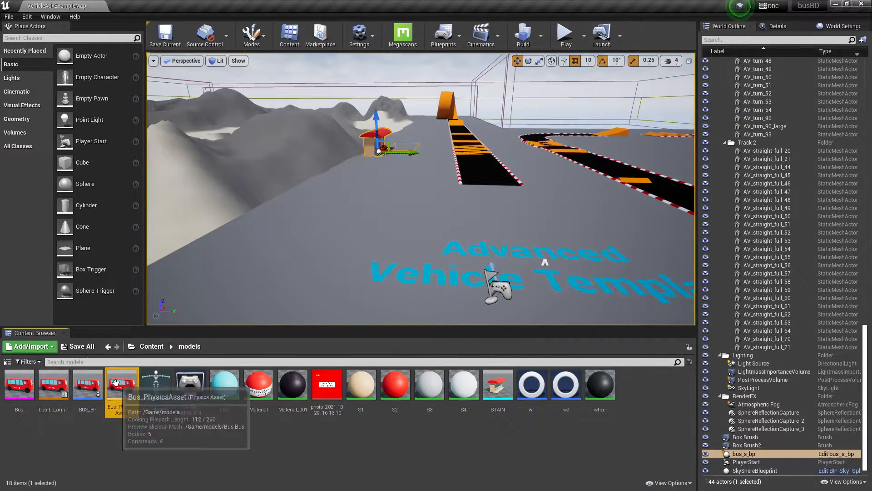
# Open Bus_PhysicsAsset and select the wheel bodies and root.
pyautogui.doubleClick(122, 382)
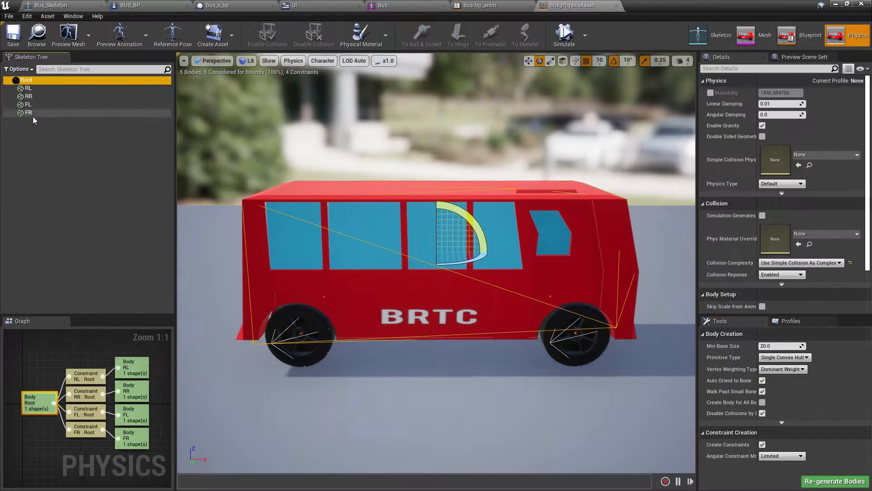
pyautogui.click(781, 356)
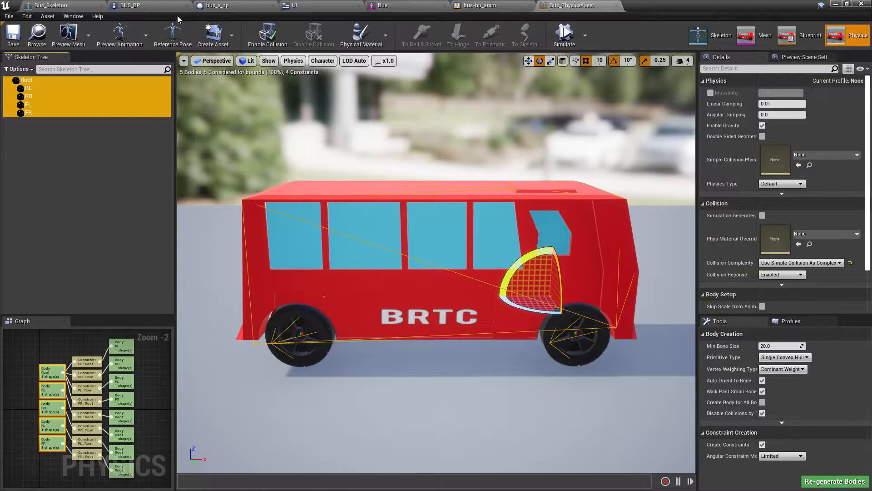
# Review BUS_BP's event graph with the InputAxis MoveForward and MoveRight nodes.
pyautogui.click(134, 5)
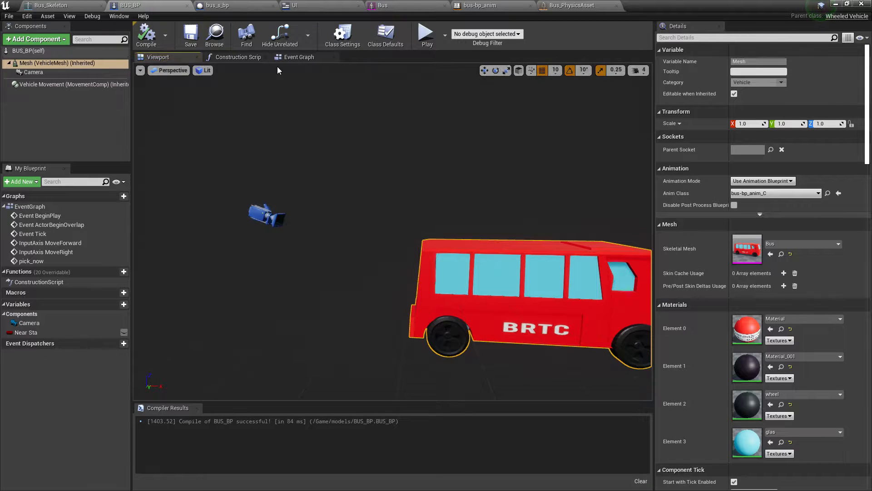
pyautogui.click(299, 56)
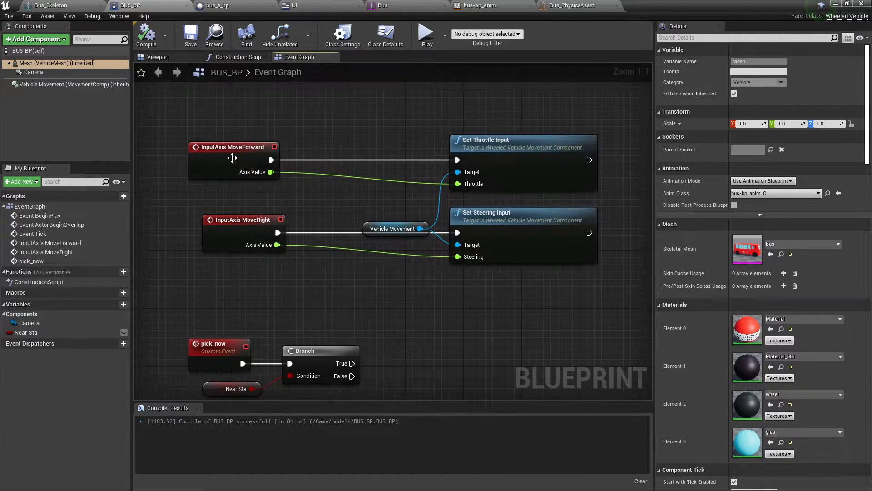
pyautogui.click(234, 147)
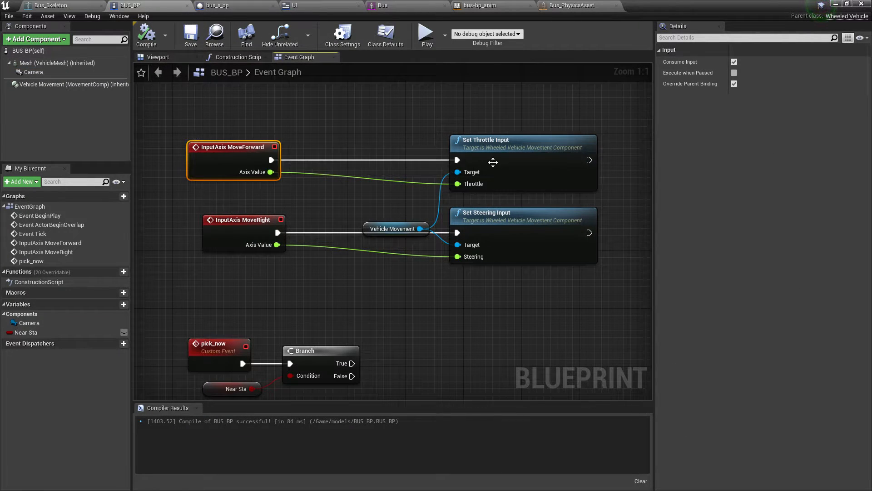
pyautogui.moveTo(482, 224)
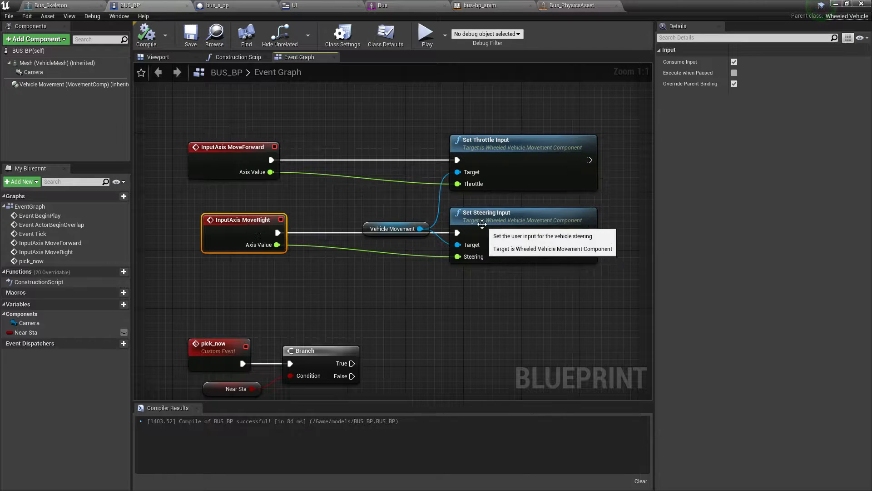
pyautogui.click(506, 219)
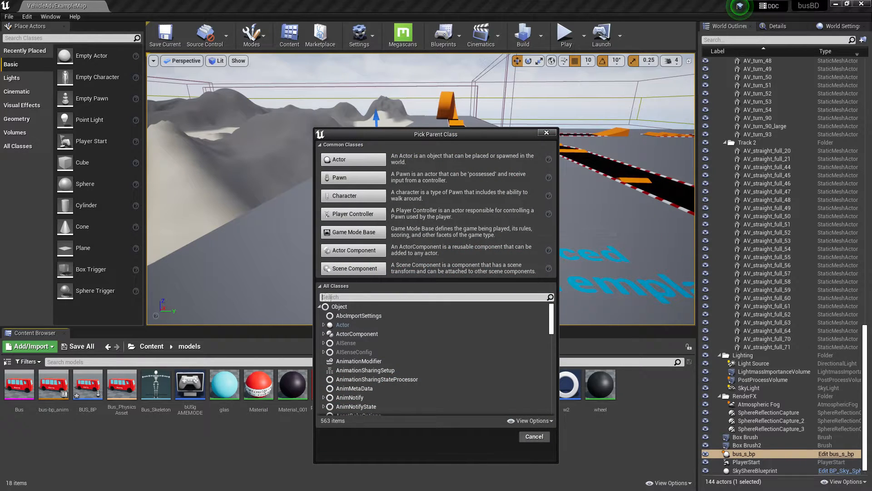
# Choose VehicleWheel as the parent class for the new wheel blueprint.
pyautogui.write('wheel')
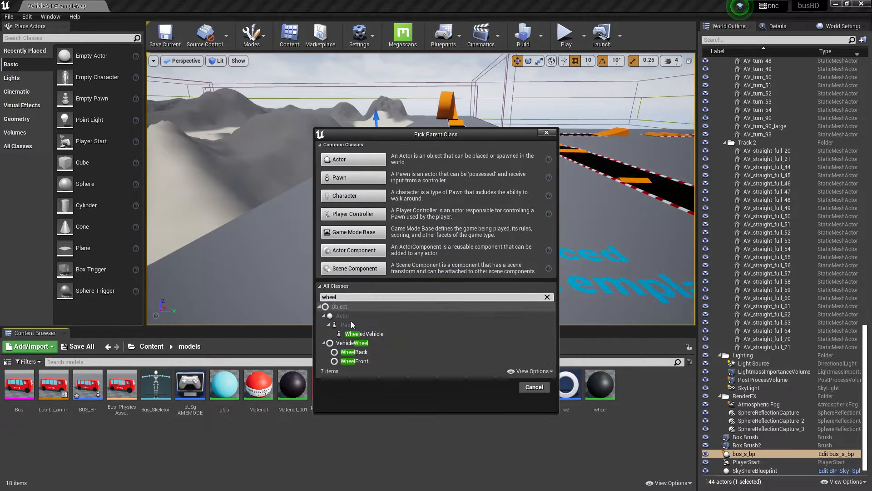
pyautogui.click(351, 343)
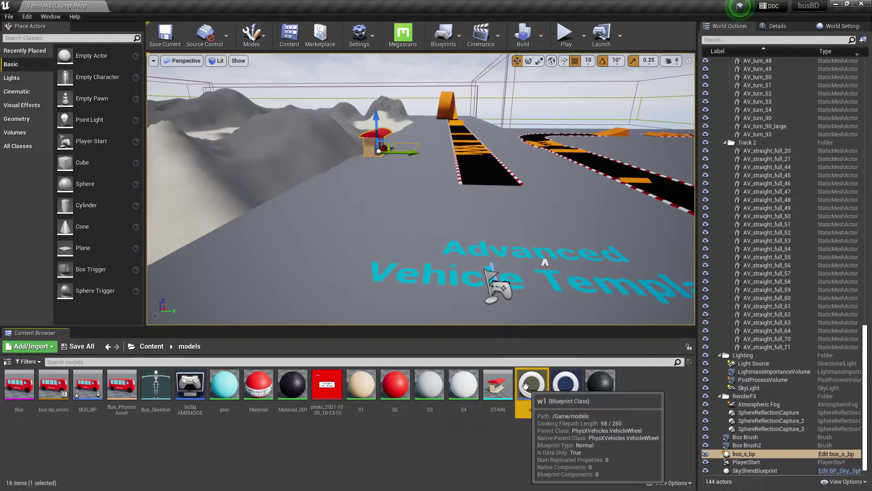
# Open the w1 wheel blueprint's class defaults for wheel, tire and suspension.
pyautogui.doubleClick(531, 381)
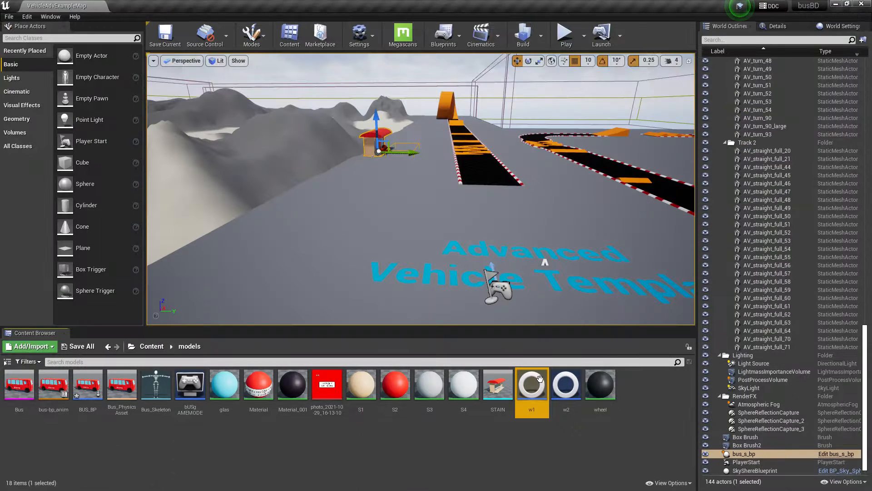
pyautogui.doubleClick(530, 383)
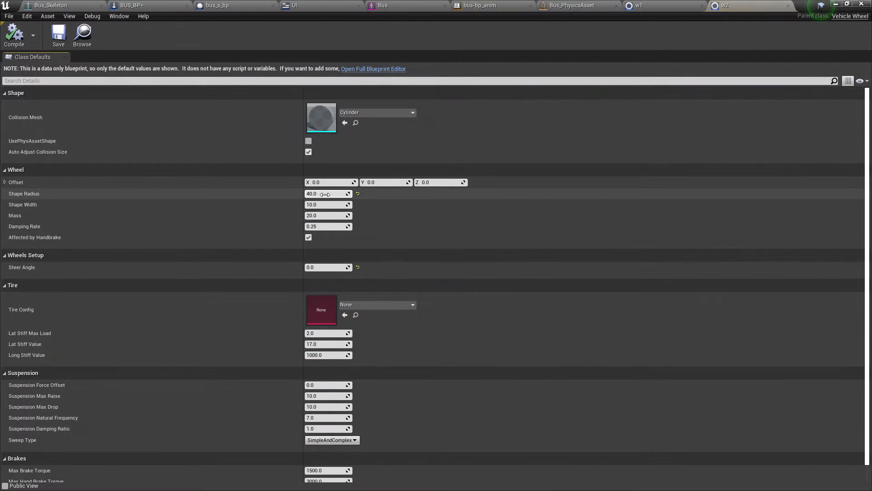
pyautogui.moveTo(22, 267)
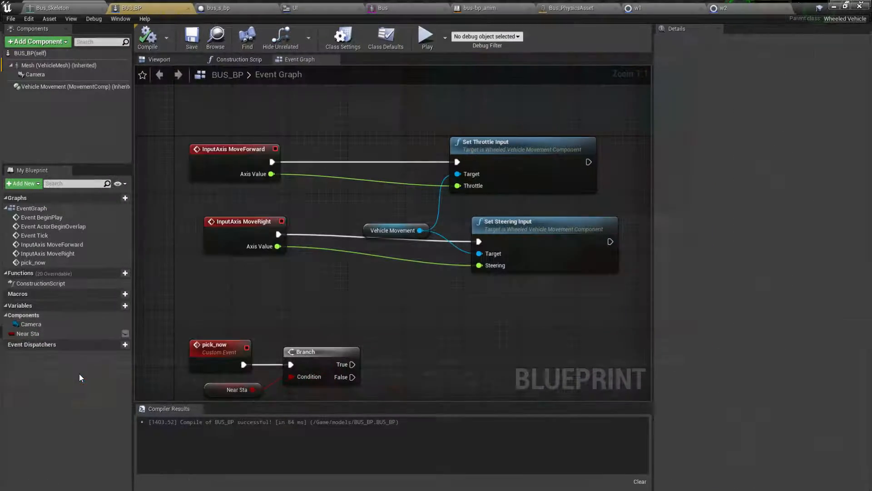
# In BUS_BP's Vehicle Movement, set the wheel setups to classes w1, w1, w2, w2 with bones FL, FR, RR, RL.
pyautogui.click(67, 83)
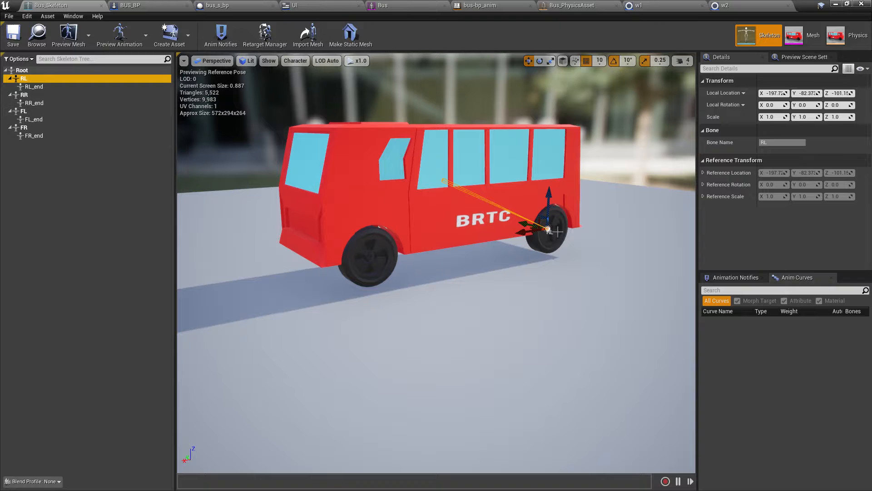
pyautogui.click(131, 6)
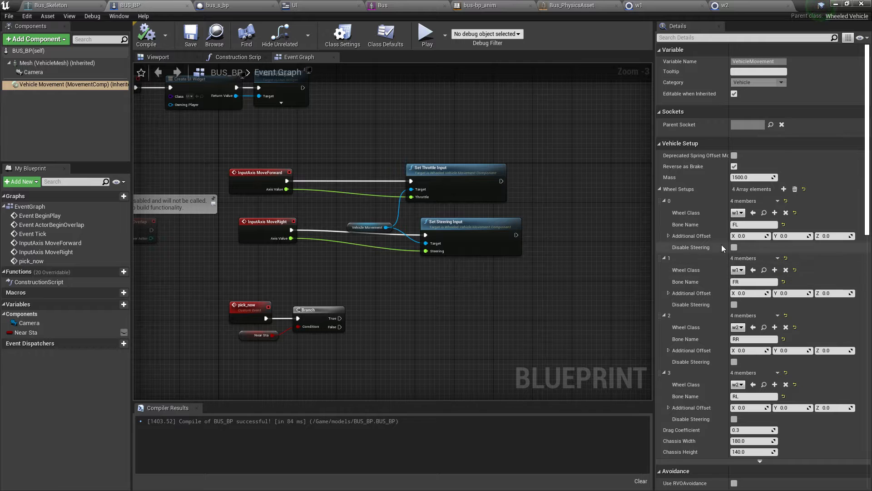
pyautogui.moveTo(753, 310)
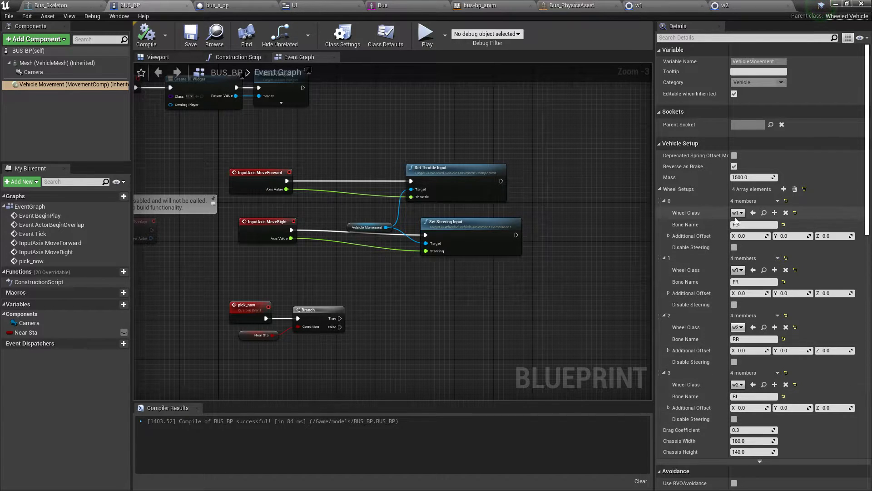
pyautogui.click(738, 212)
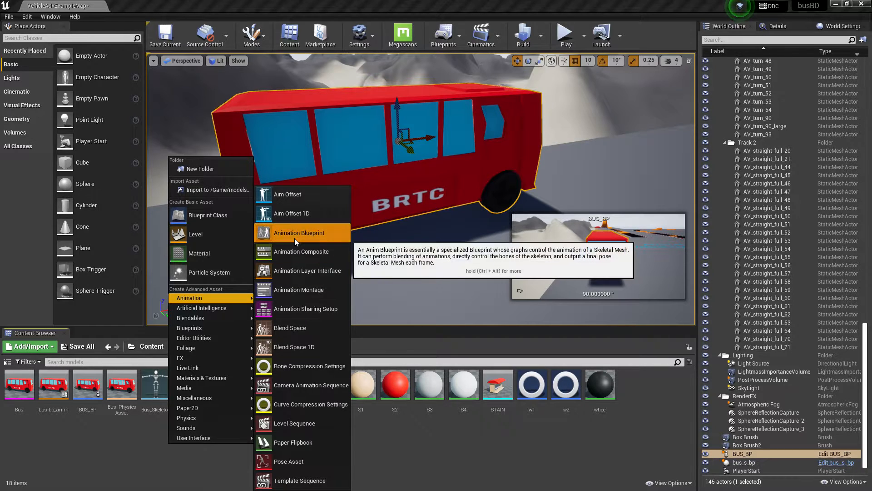
# Create the bus-bp_anim animation blueprint targeting Bus_Skeleton and open its AnimGraph.
pyautogui.click(299, 232)
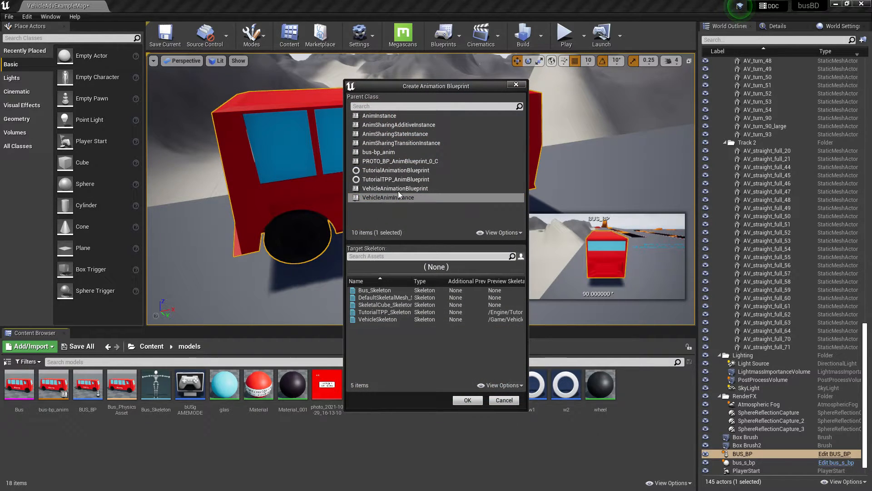
pyautogui.click(375, 290)
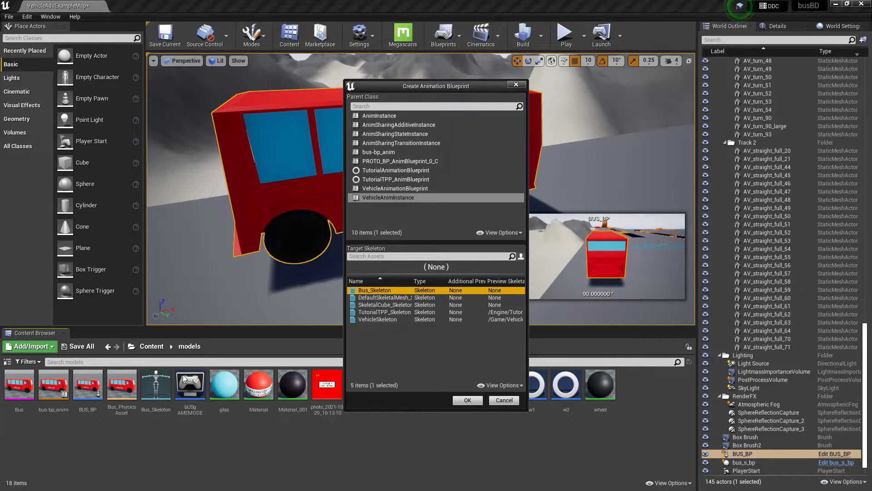
pyautogui.moveTo(302, 371)
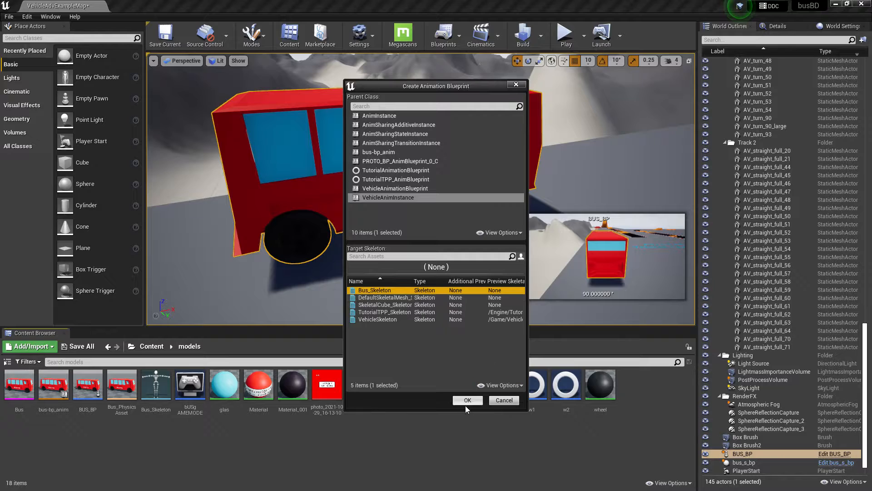
pyautogui.click(467, 400)
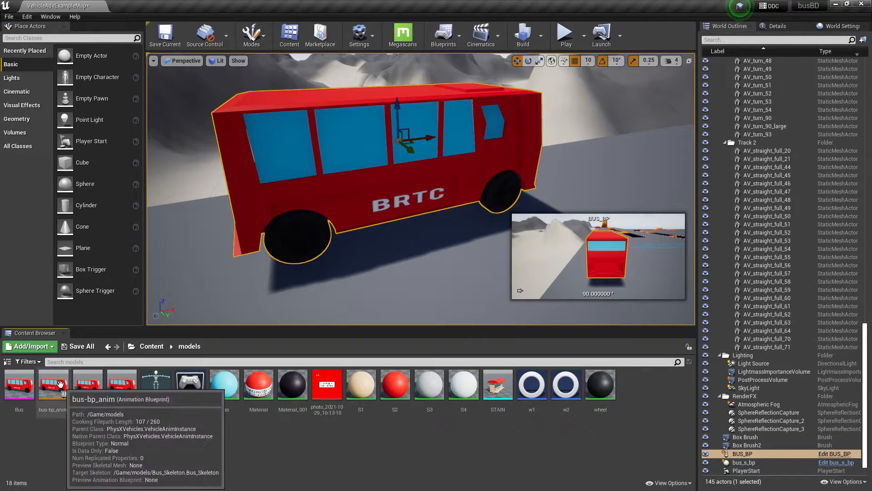
pyautogui.doubleClick(53, 383)
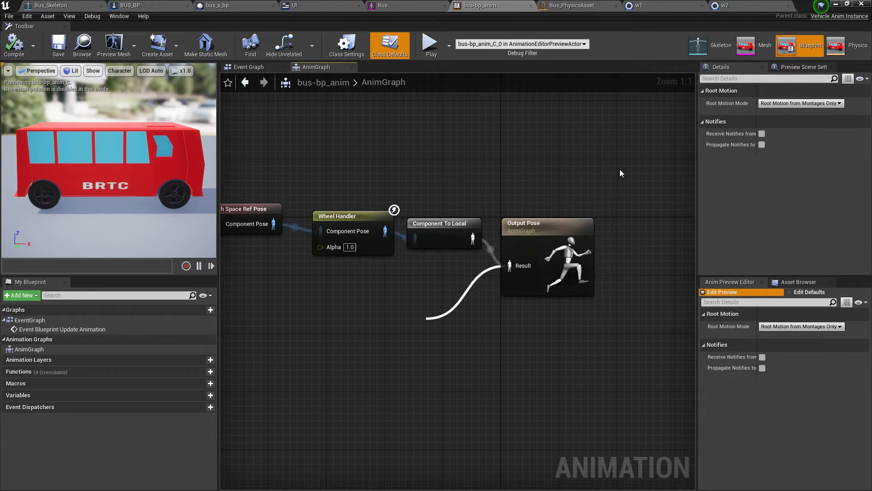
# Wire Mesh Space Ref Pose through Wheel Handler and Component To Local into Output Pose.
pyautogui.rightClick(620, 173)
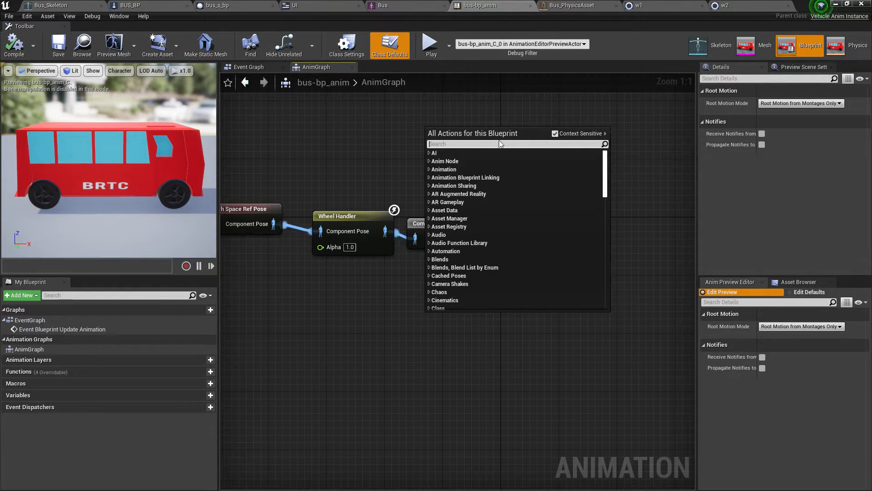
pyautogui.write('wheel')
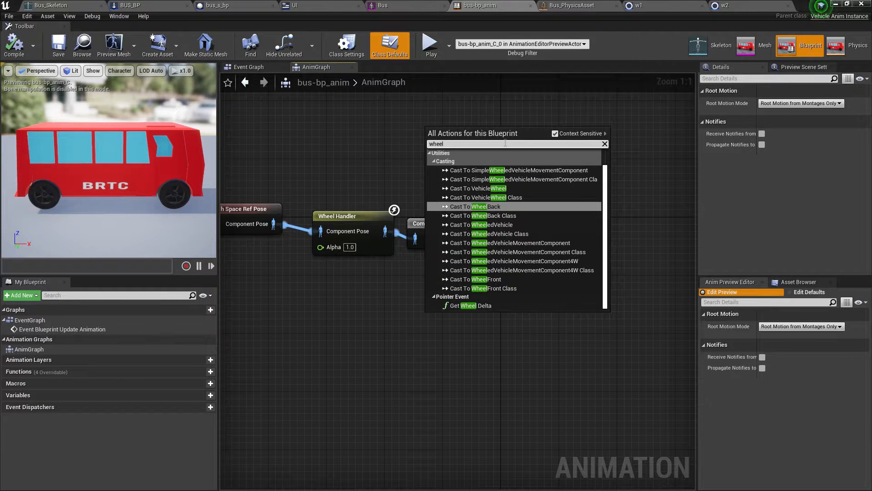
pyautogui.click(554, 134)
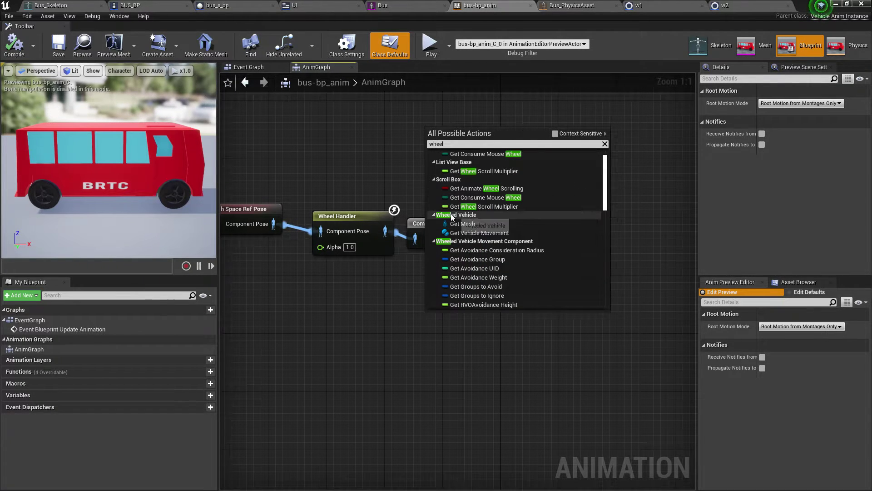
pyautogui.scroll(-3)
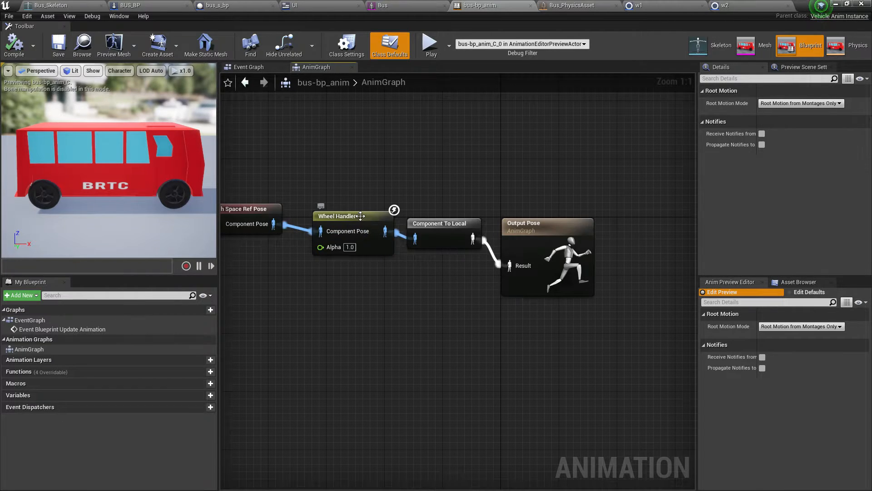
pyautogui.click(339, 216)
pyautogui.write('mesh')
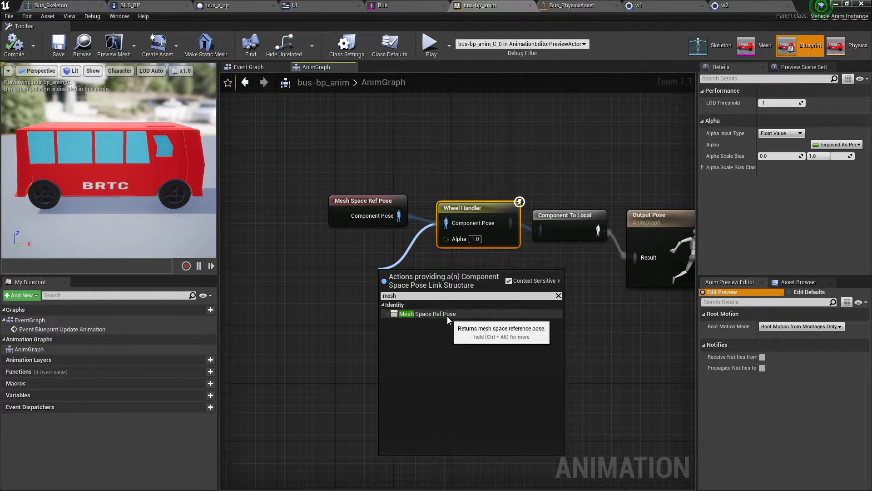
pyautogui.click(430, 313)
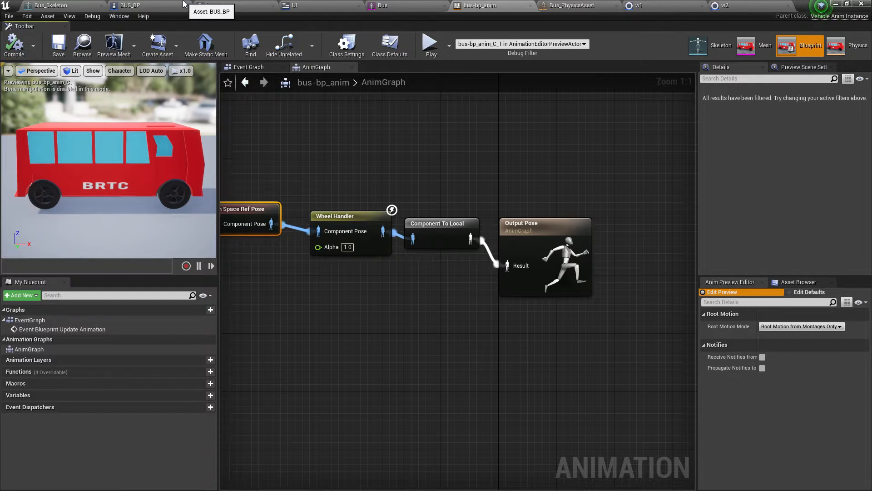
pyautogui.click(130, 6)
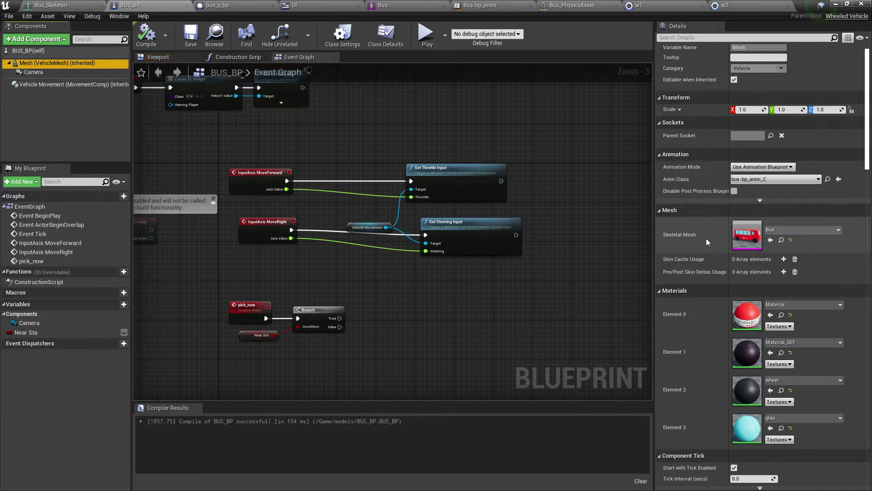
# Return to the level editor showing the bus in the map.
pyautogui.click(829, 179)
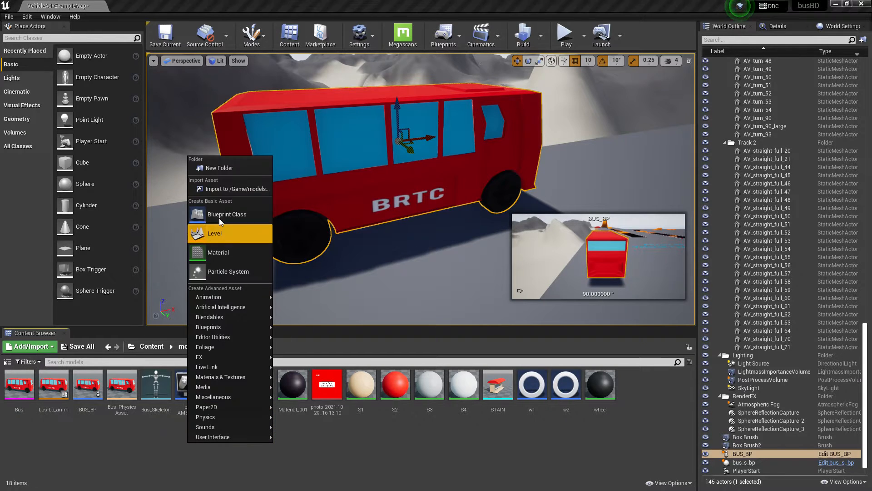
# In World Settings, override the game mode with busGAMEMODE using BUS_BP as default pawn.
pyautogui.click(226, 215)
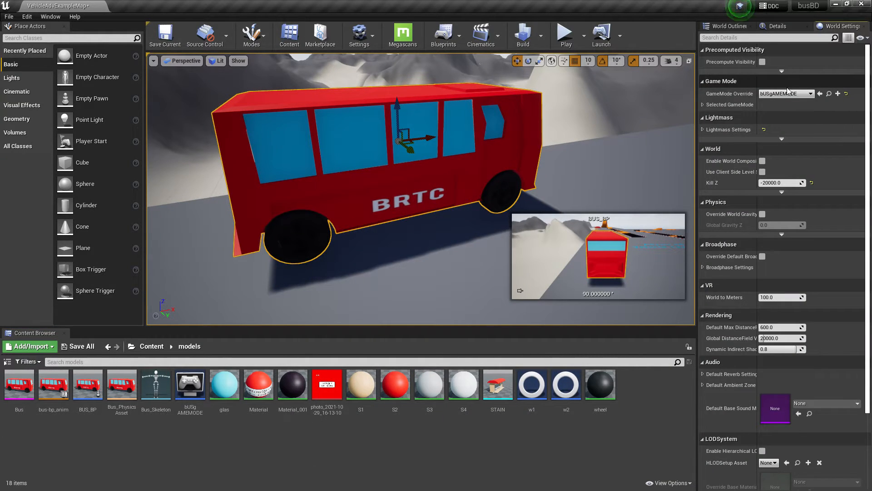
pyautogui.click(704, 104)
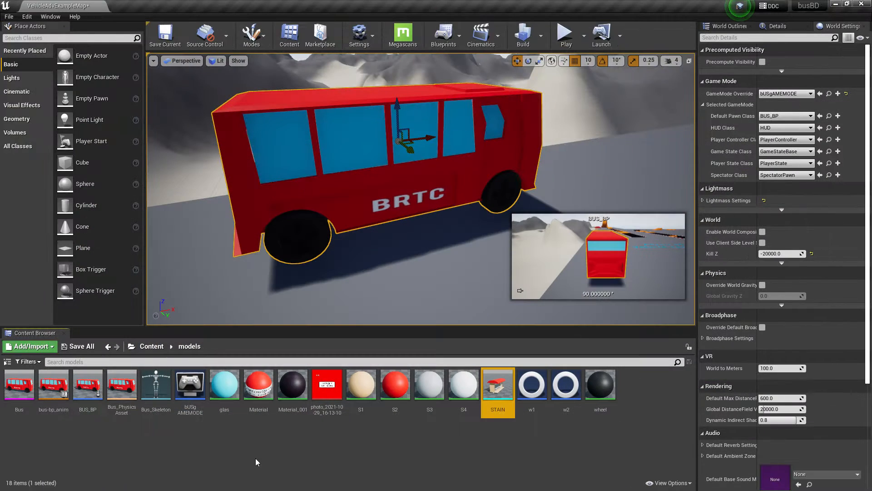
# Return to the top-level Content folder and focus the viewport on the bus stop shelter.
pyautogui.rightClick(256, 462)
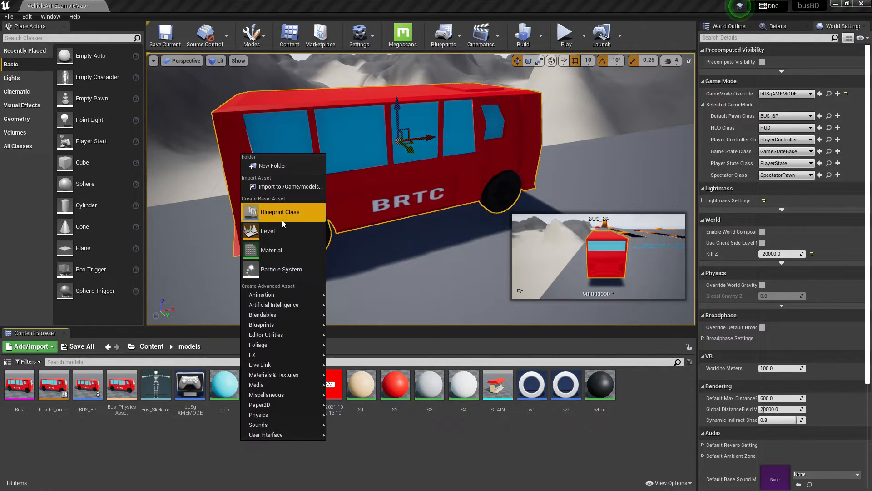
pyautogui.click(271, 249)
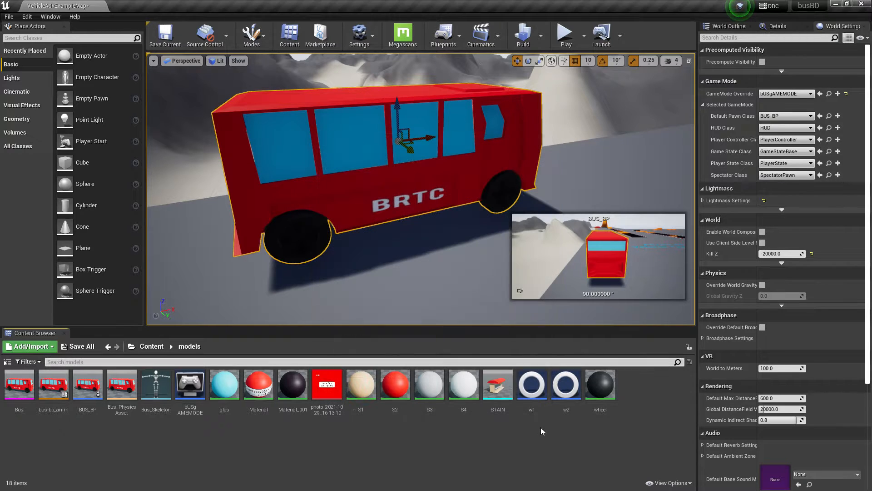
pyautogui.click(109, 346)
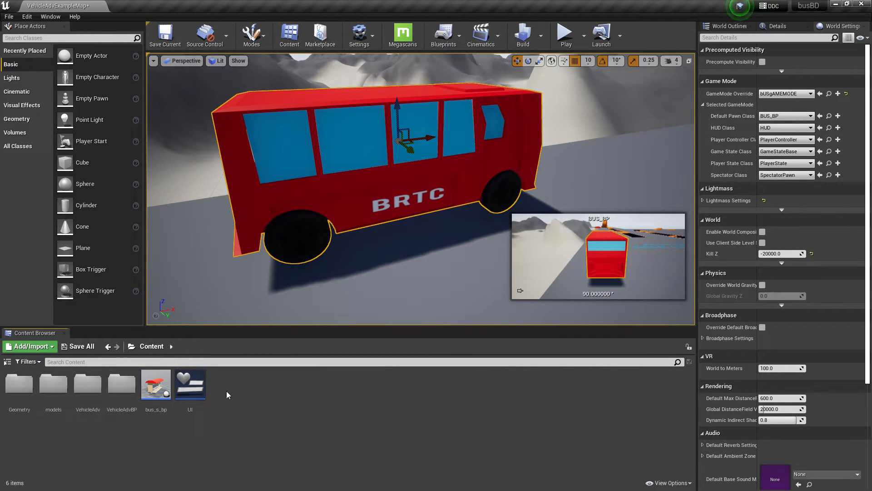
pyautogui.doubleClick(155, 383)
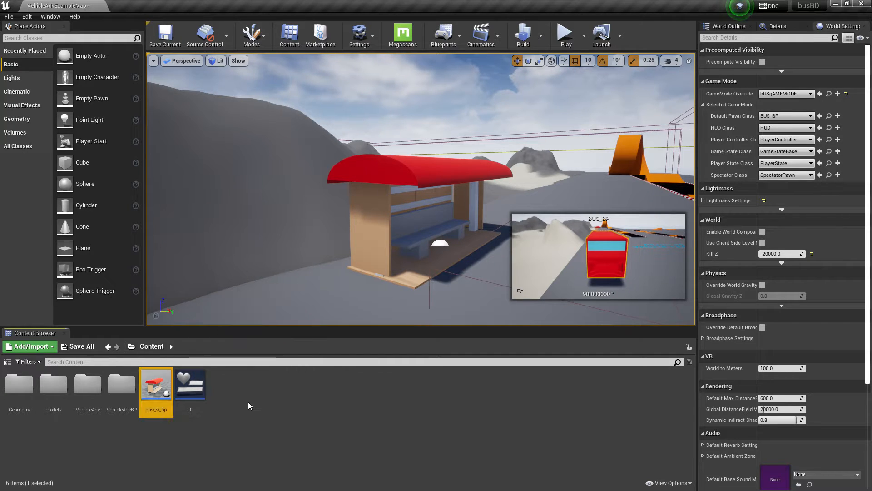
# Open the pick-button UI widget and view its event graph wiring Pick Now and visibility.
pyautogui.doubleClick(189, 383)
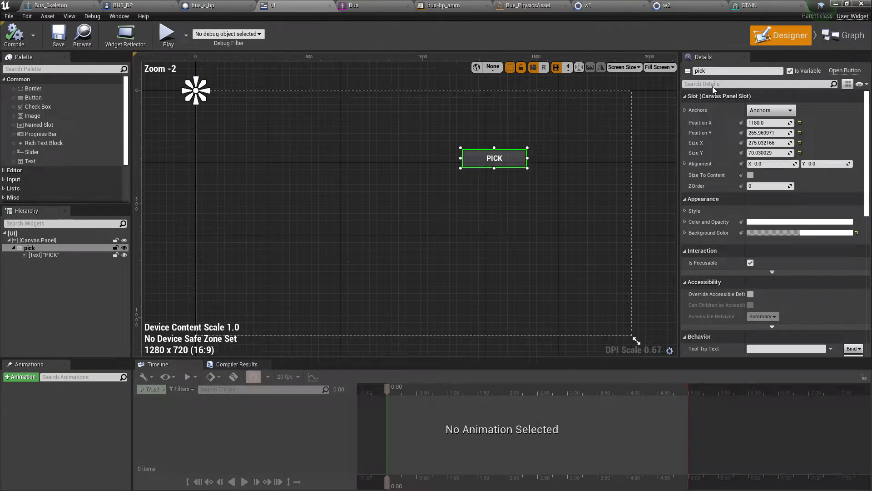
pyautogui.moveTo(514, 168)
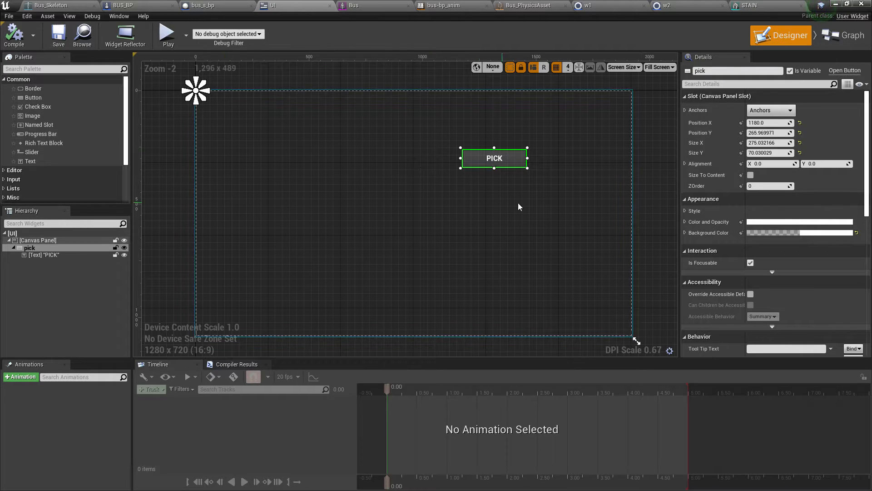
pyautogui.moveTo(845, 35)
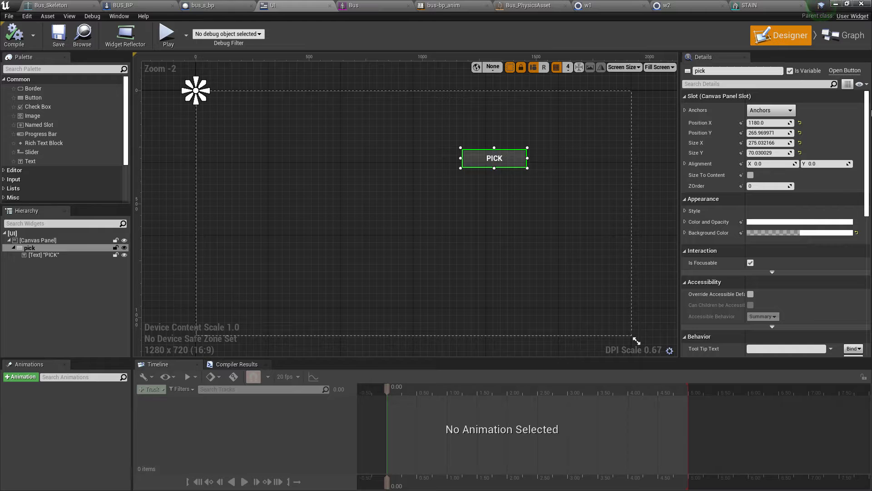
pyautogui.click(843, 35)
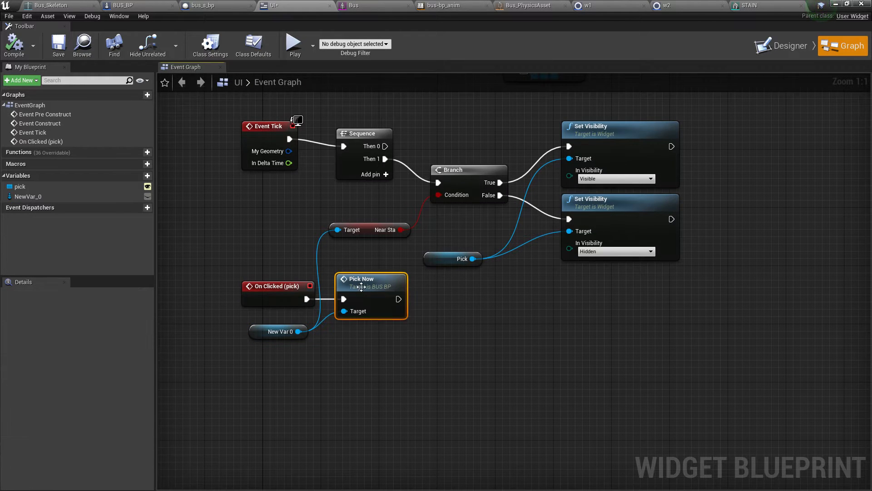
pyautogui.moveTo(152, 75)
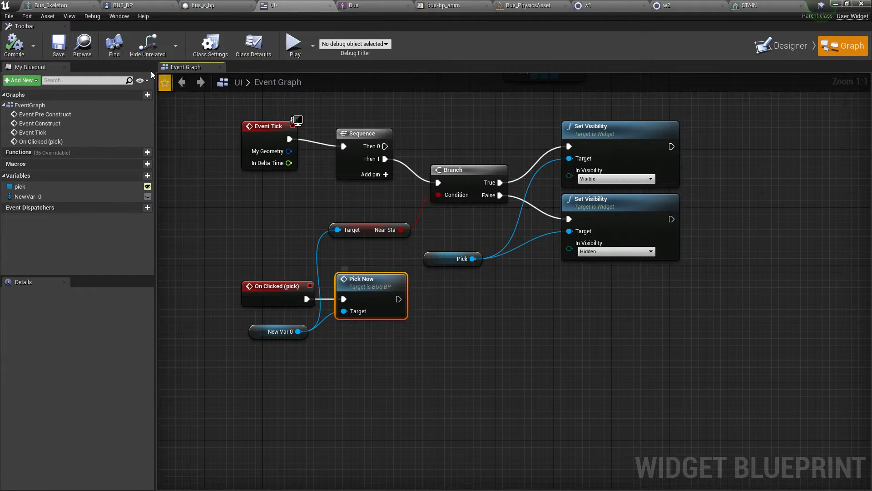
pyautogui.click(121, 6)
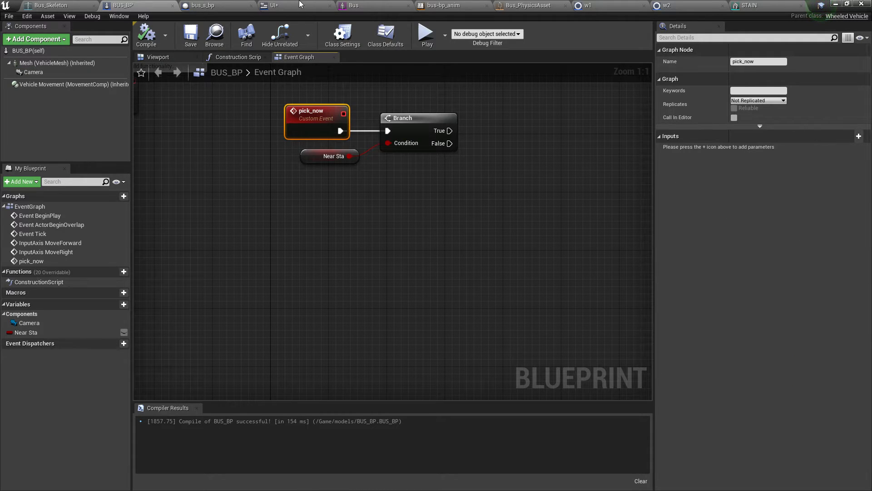
pyautogui.click(200, 5)
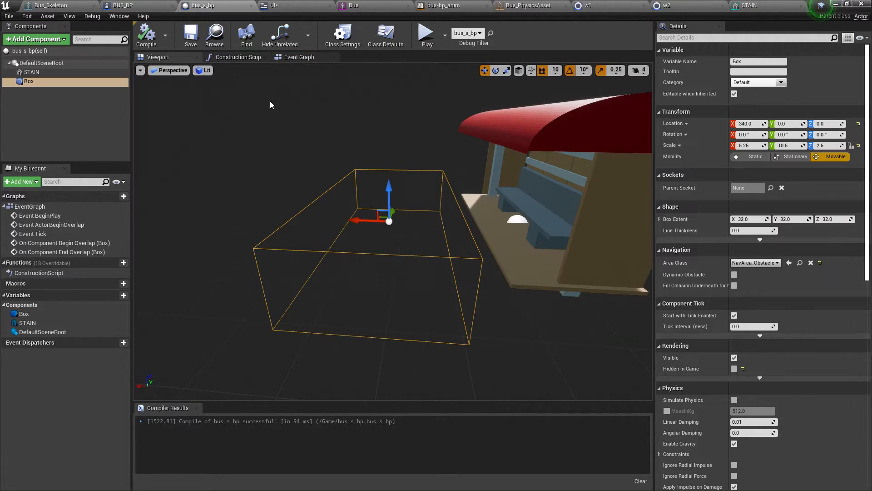
pyautogui.moveTo(779, 5)
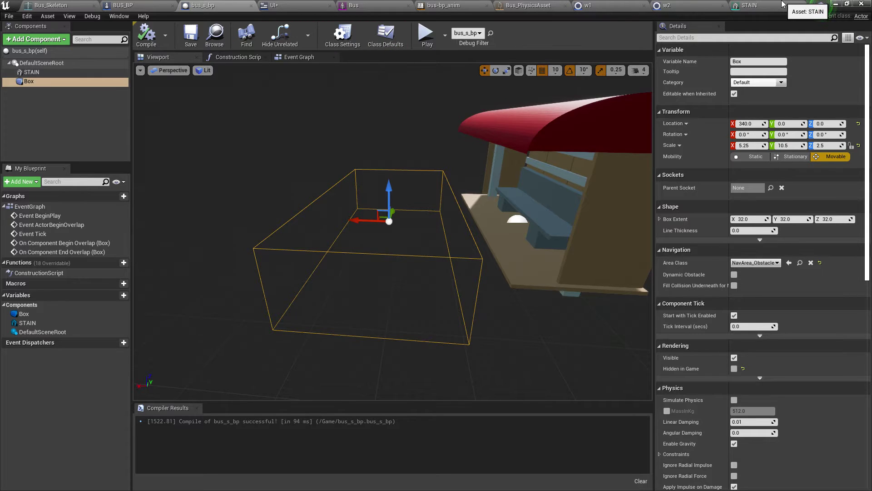
pyautogui.click(50, 5)
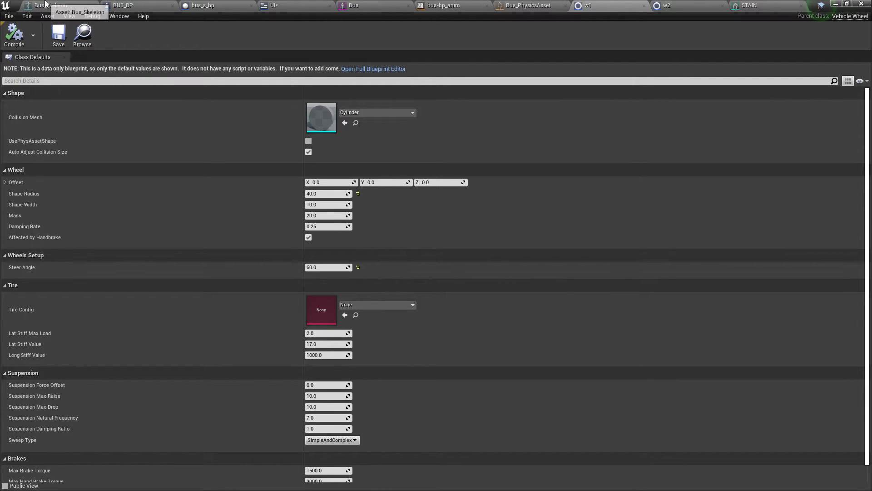
pyautogui.click(278, 6)
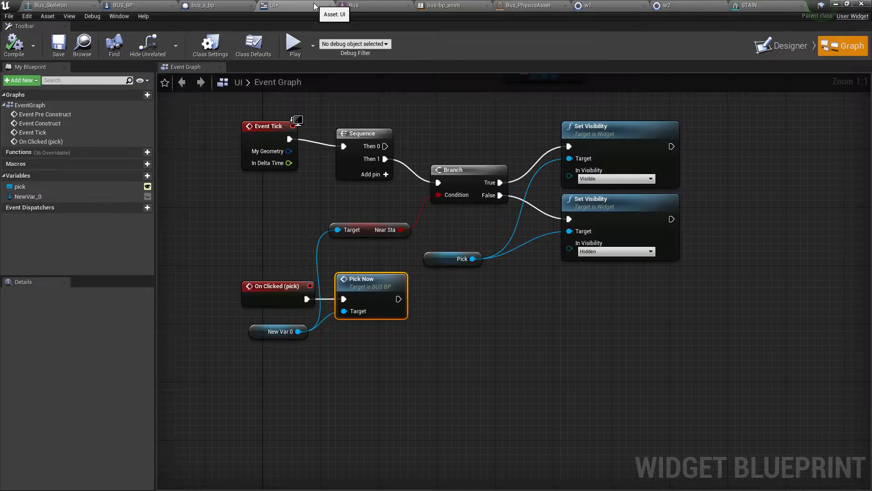
pyautogui.moveTo(401, 230)
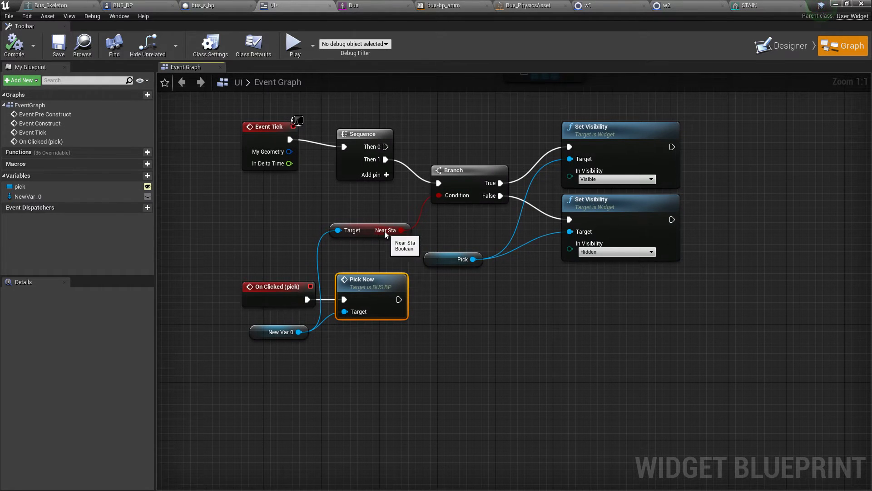
pyautogui.click(123, 6)
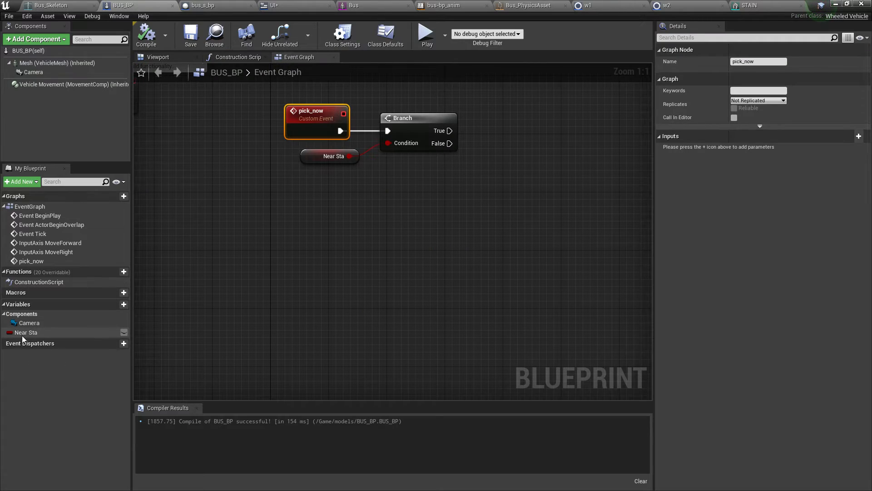
pyautogui.click(278, 5)
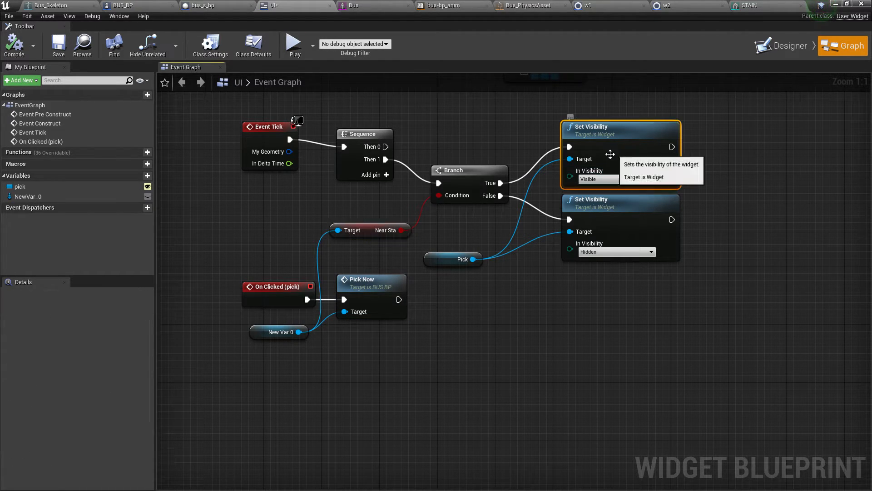
pyautogui.moveTo(625, 229)
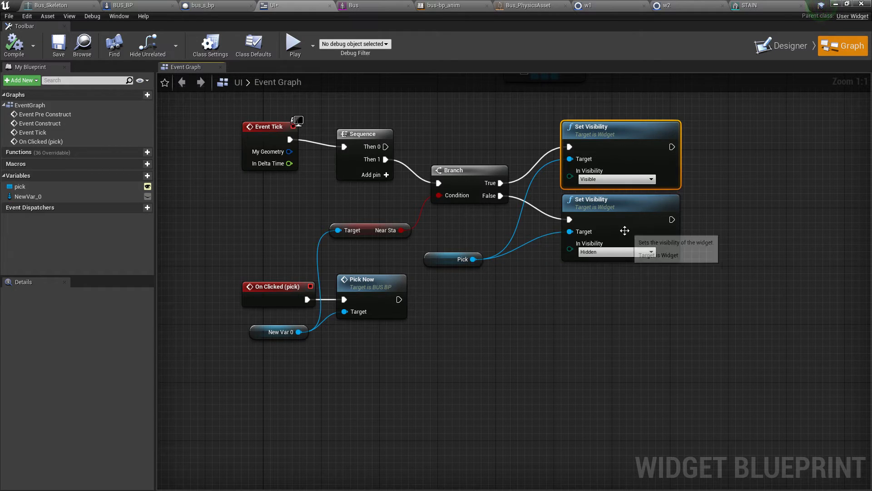
pyautogui.click(469, 170)
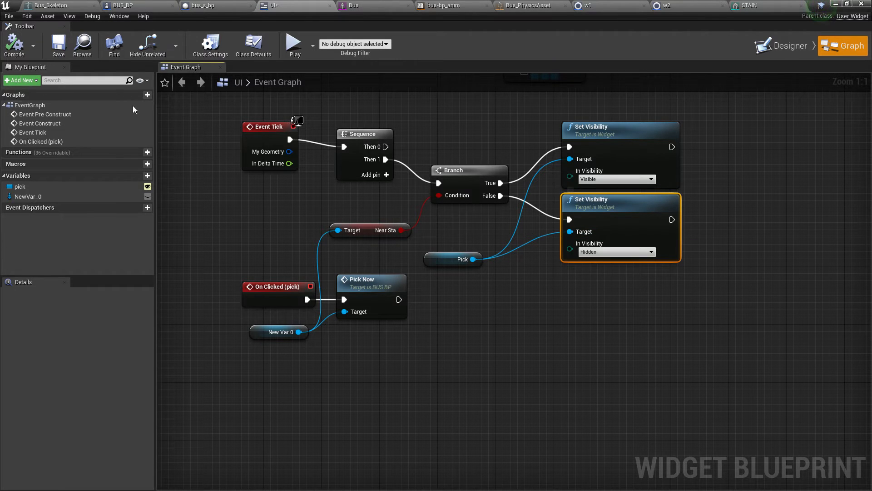
pyautogui.scroll(-3)
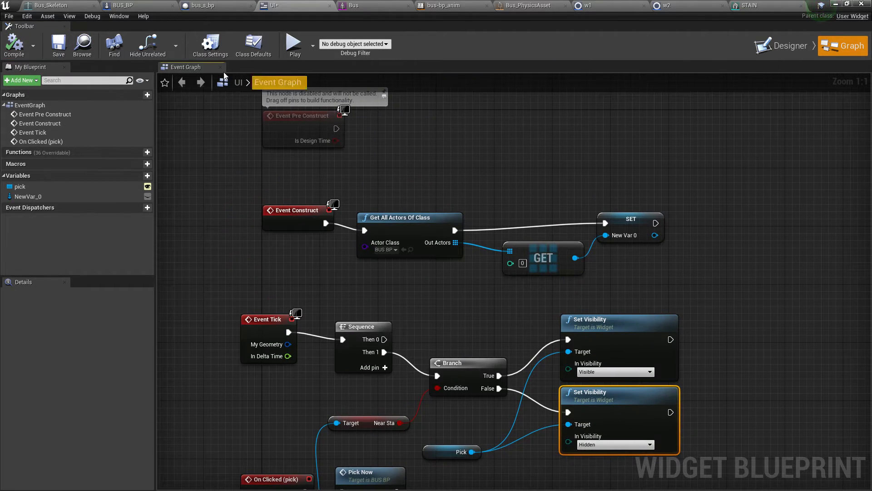
# Show bus_s_bp's Box overlap events casting to BUS_BP and setting Near Sta true/false.
pyautogui.click(206, 6)
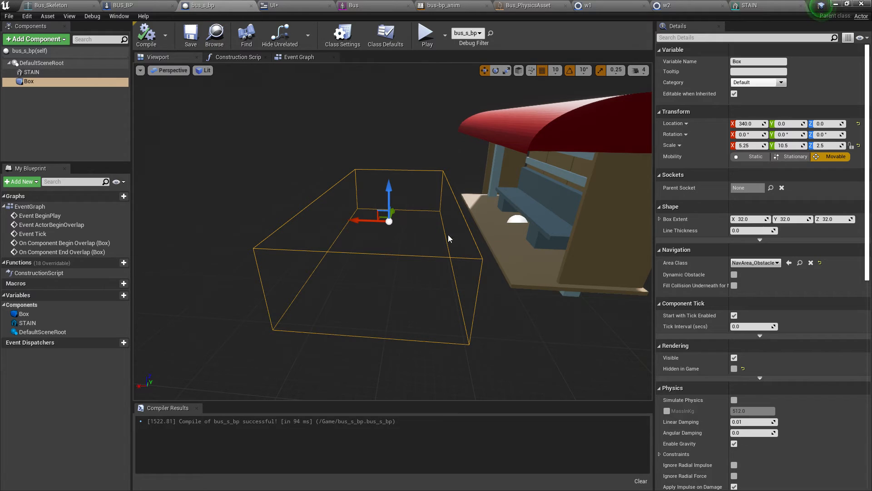
pyautogui.click(299, 57)
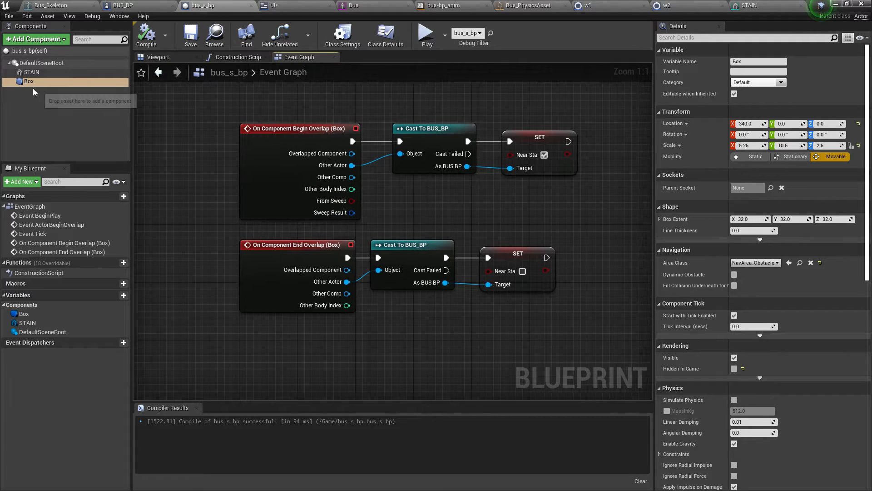
pyautogui.scroll(-3)
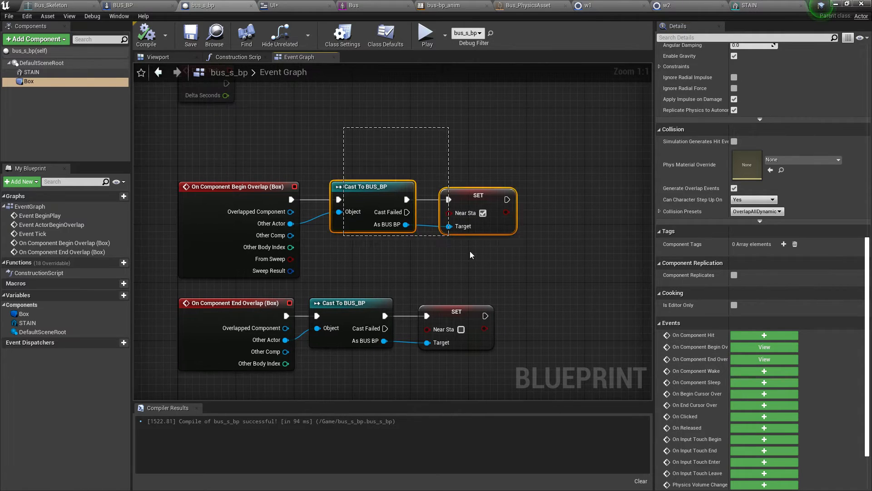
pyautogui.click(477, 212)
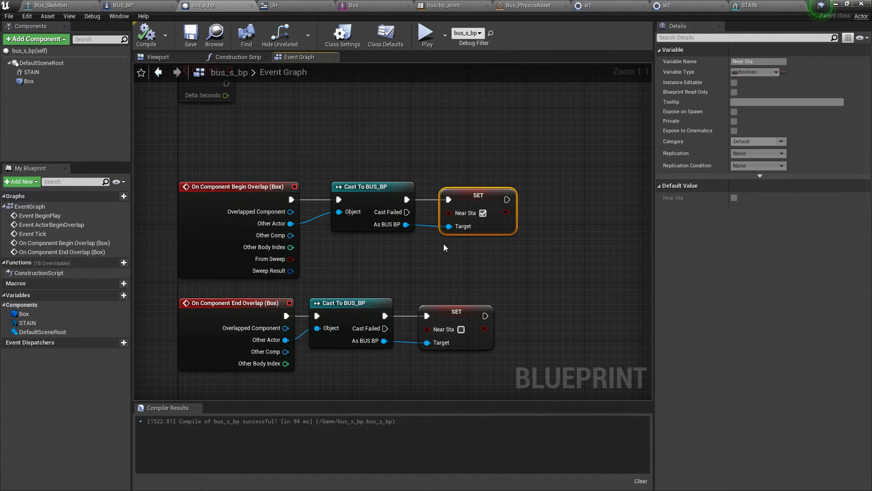
pyautogui.moveTo(479, 214)
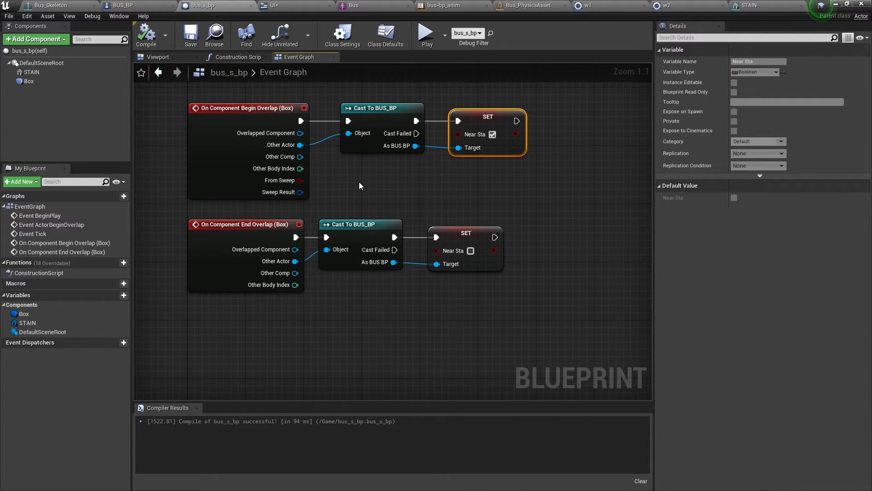
pyautogui.moveTo(131, 46)
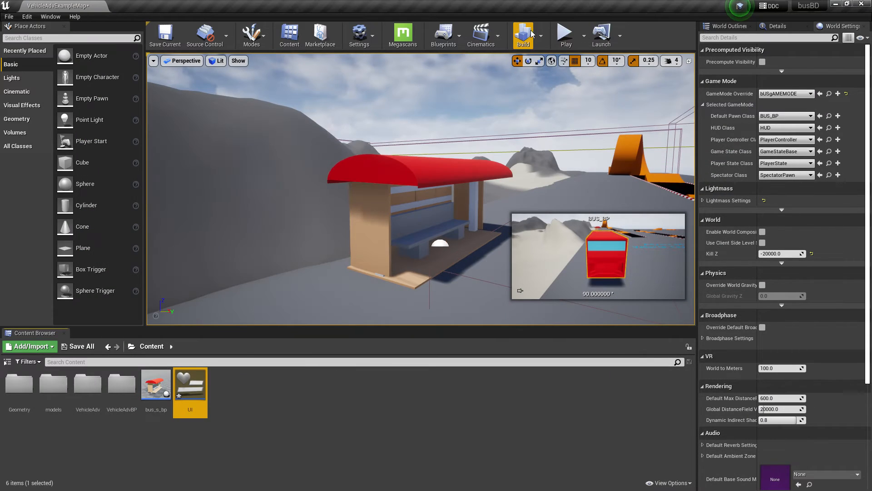
# Check the UI widget graph, return to the level and start play-in-editor with the red bus.
pyautogui.click(562, 33)
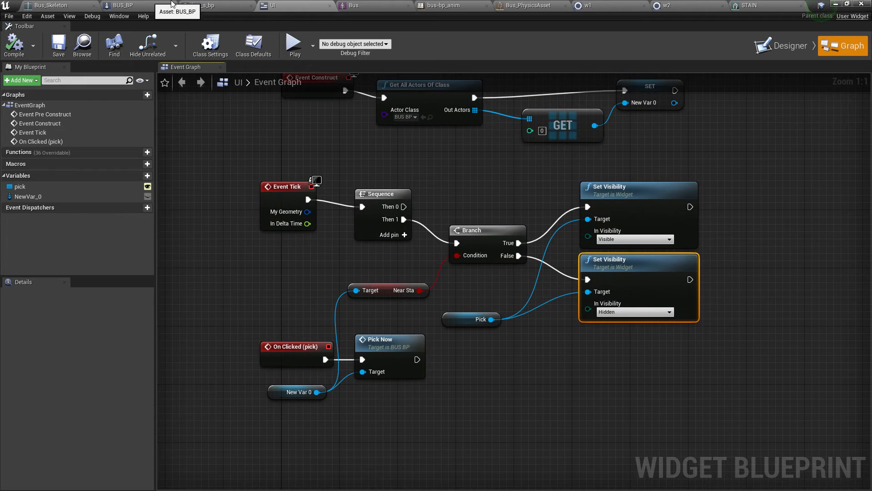
pyautogui.click(212, 5)
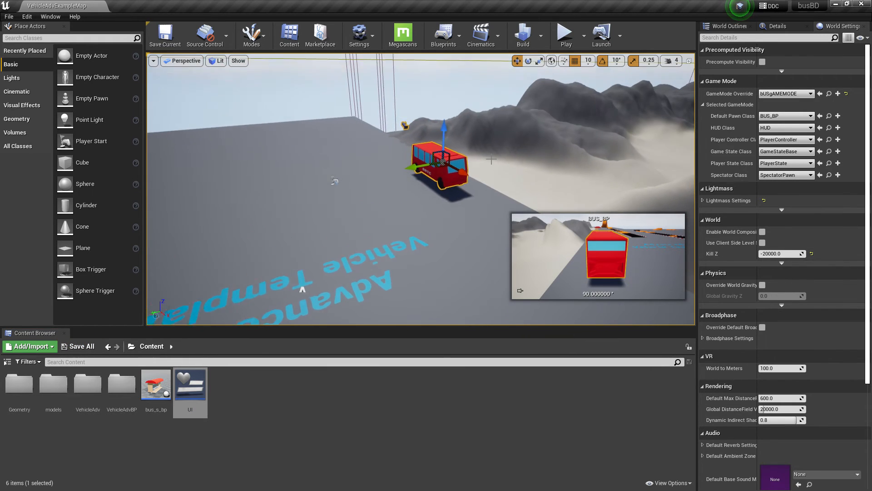
pyautogui.click(563, 33)
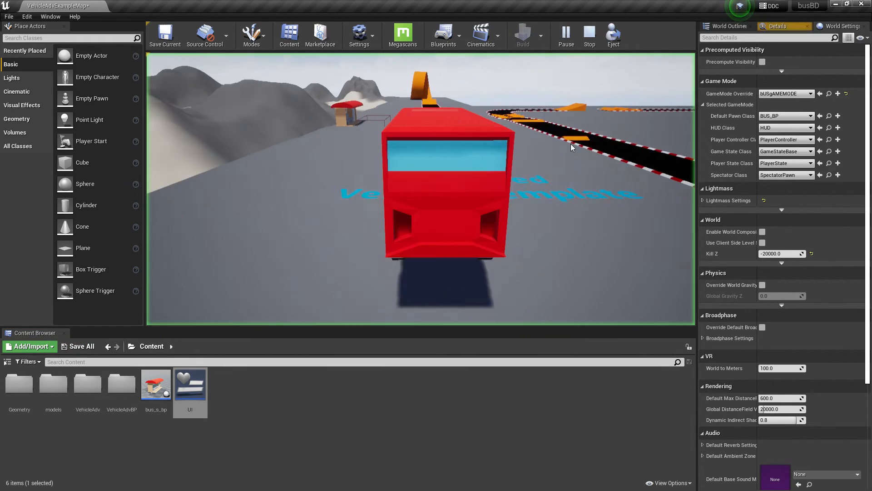